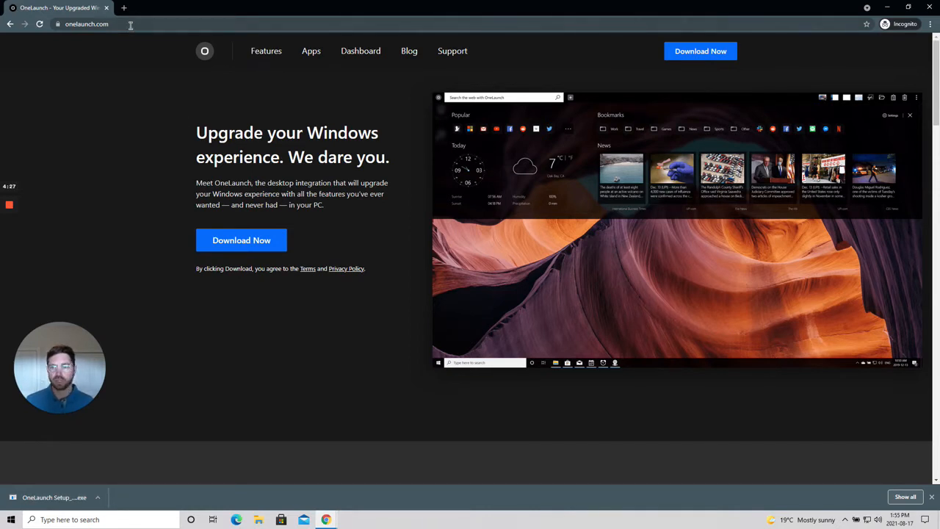
Download the OneLaunch setup .exe from onelaunch.com via Download Now.
{"action": "left_click", "coordinate": [85, 23]}
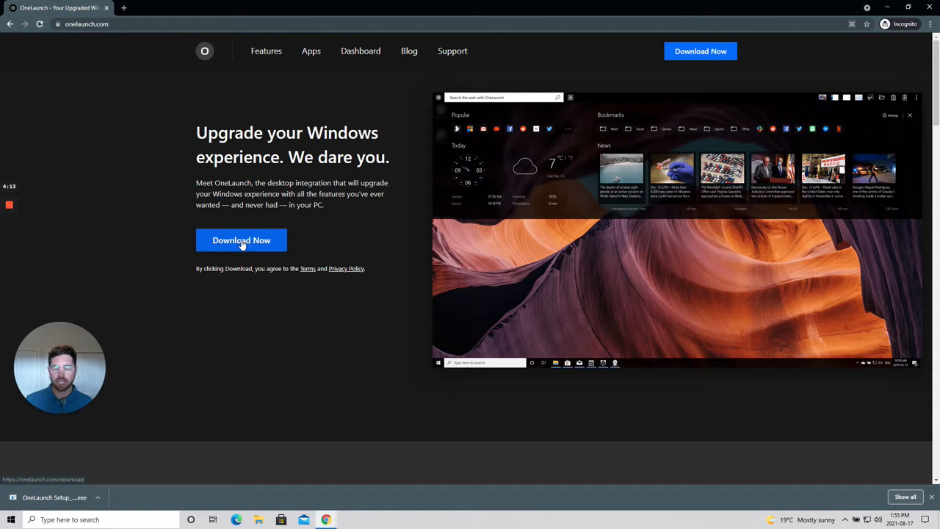
{"action": "mouse_move", "coordinate": [248, 244]}
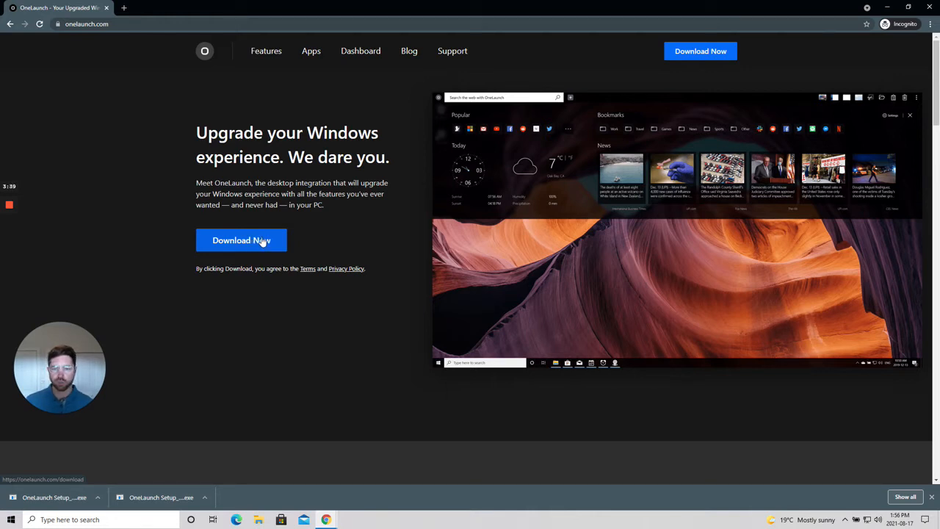
Run the downloaded OneLaunch Setup .exe so the dock installs across the desktop top.
{"action": "left_click", "coordinate": [241, 241]}
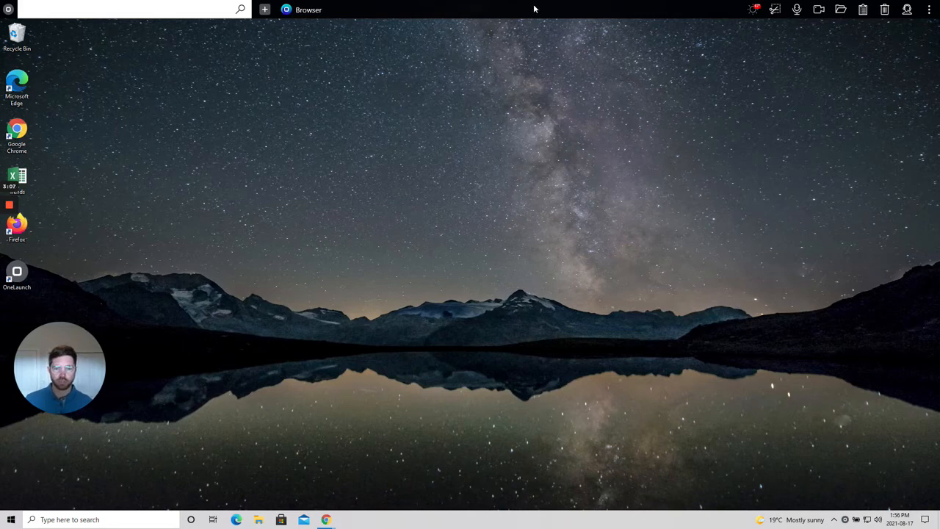
{"action": "left_click", "coordinate": [350, 520]}
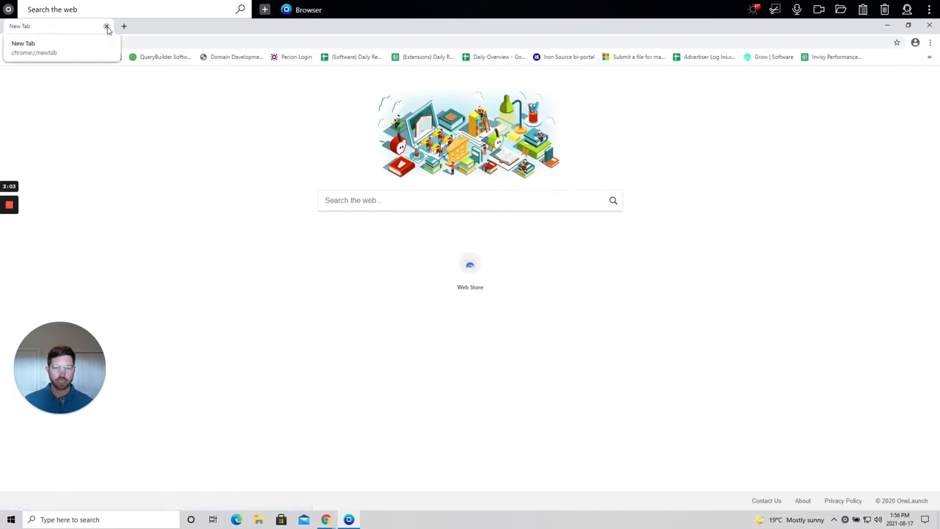
{"action": "left_click", "coordinate": [106, 26]}
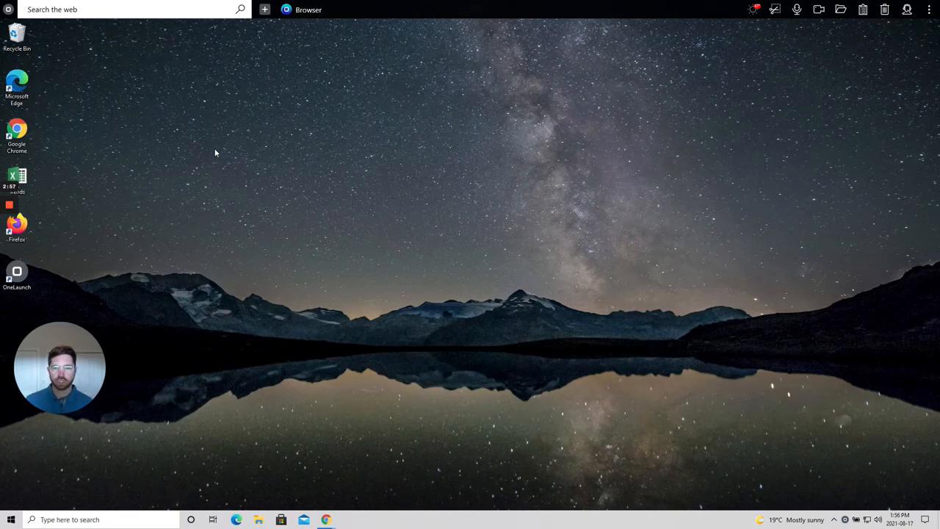
{"action": "mouse_move", "coordinate": [293, 134]}
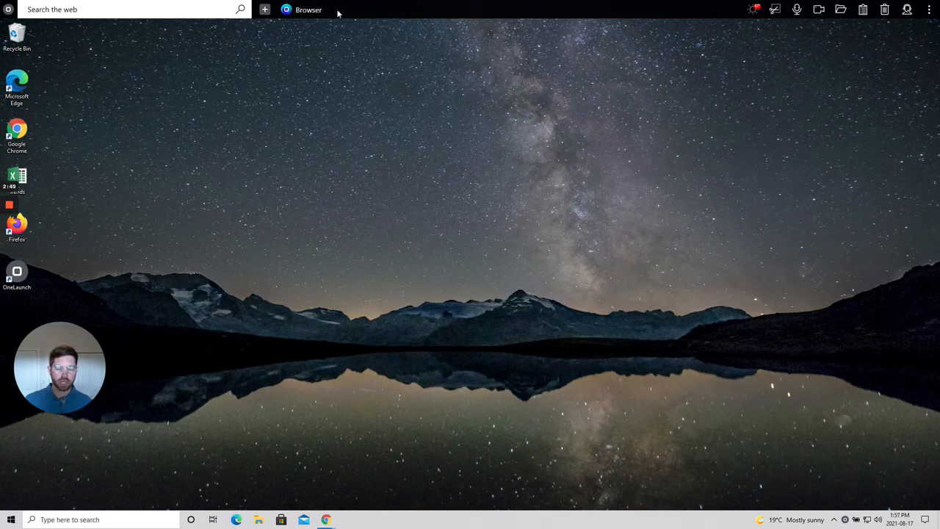
{"action": "mouse_move", "coordinate": [364, 12]}
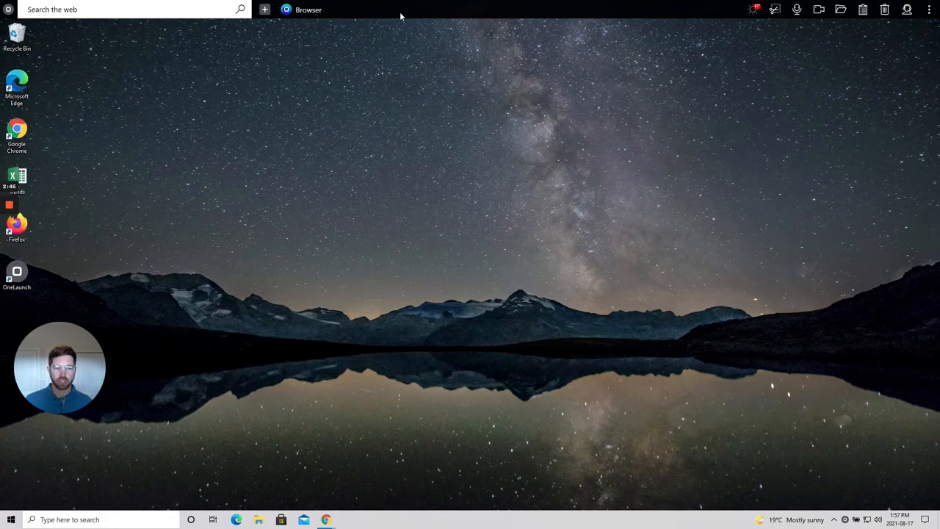
{"action": "mouse_move", "coordinate": [297, 130]}
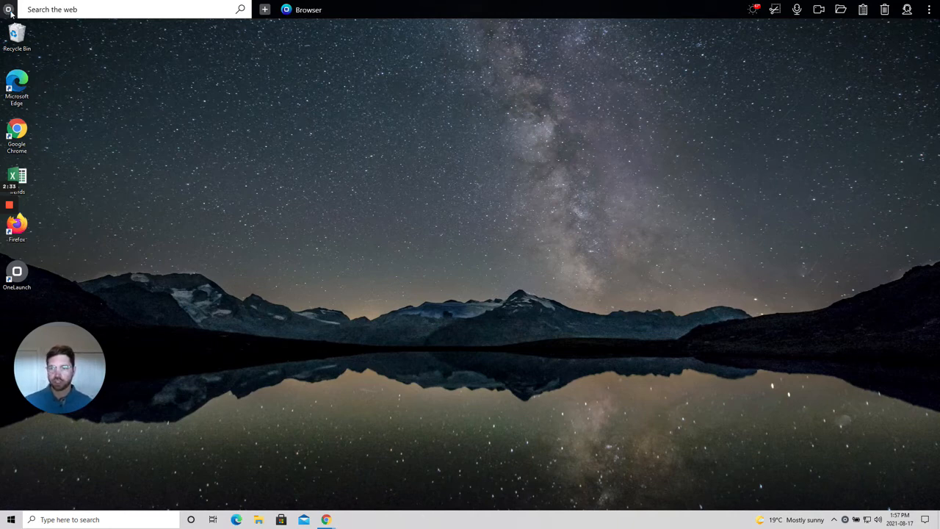
{"action": "mouse_move", "coordinate": [332, 344]}
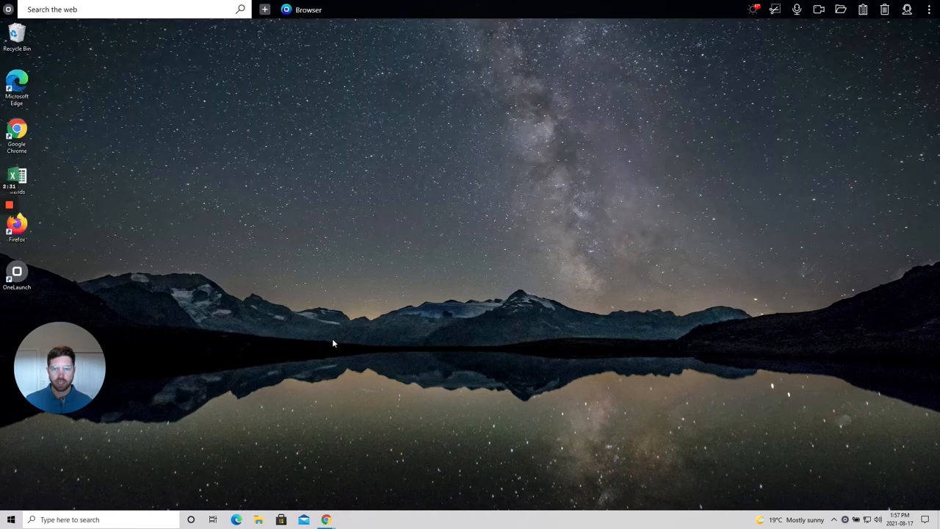
{"action": "mouse_move", "coordinate": [309, 9]}
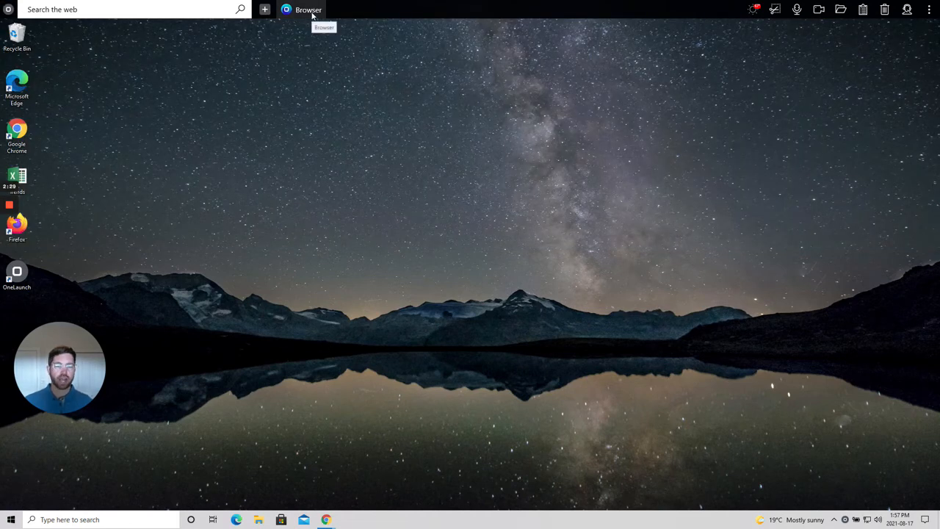
{"action": "mouse_move", "coordinate": [793, 97]}
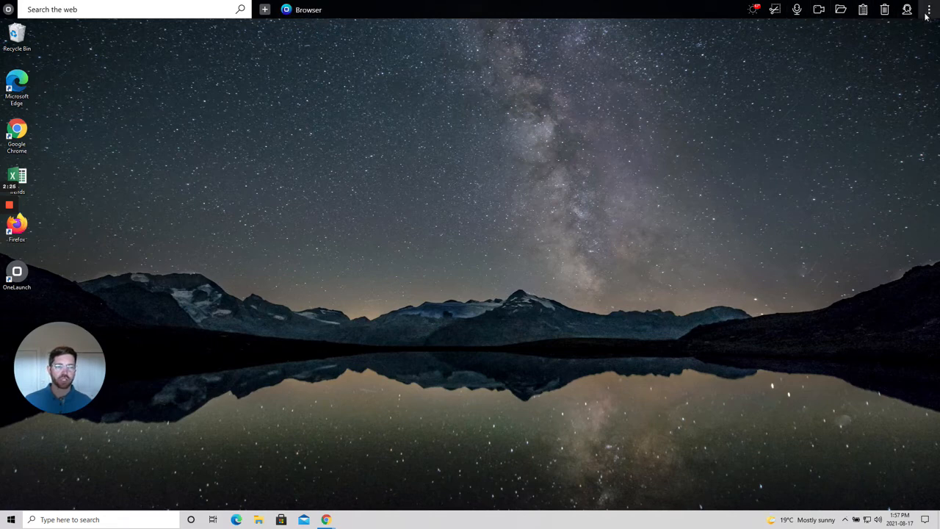
{"action": "mouse_move", "coordinate": [799, 106]}
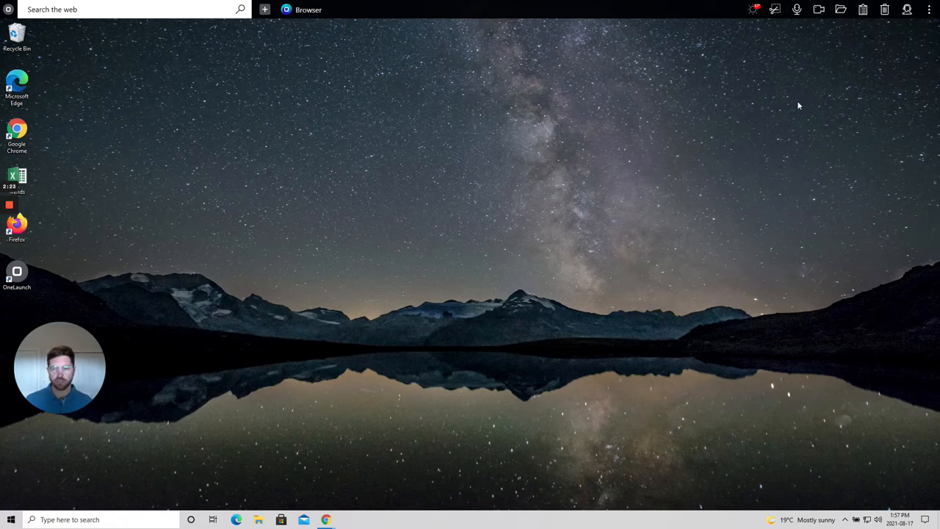
{"action": "mouse_move", "coordinate": [285, 34]}
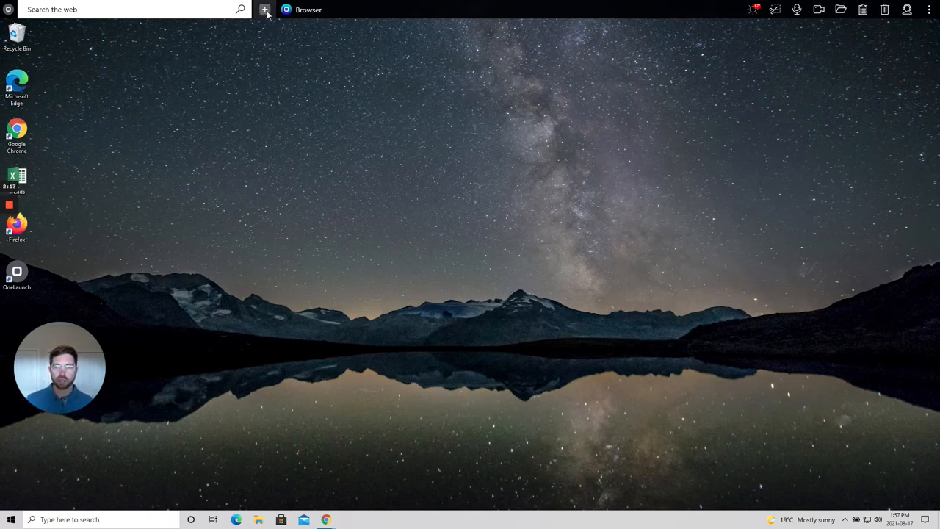
Pin News, Weather and Wallpaper from the Apps gallery to the dock, then dismiss the gallery.
{"action": "left_click", "coordinate": [265, 9]}
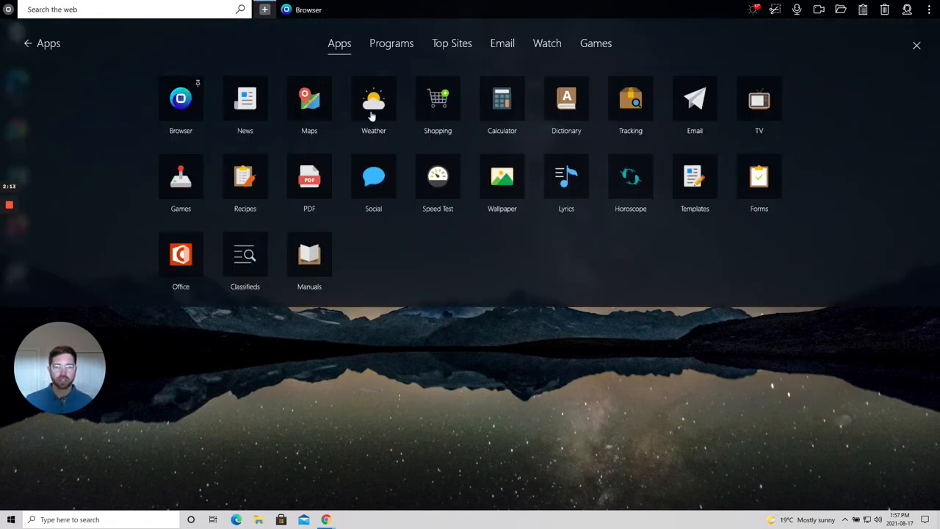
{"action": "mouse_move", "coordinate": [502, 103]}
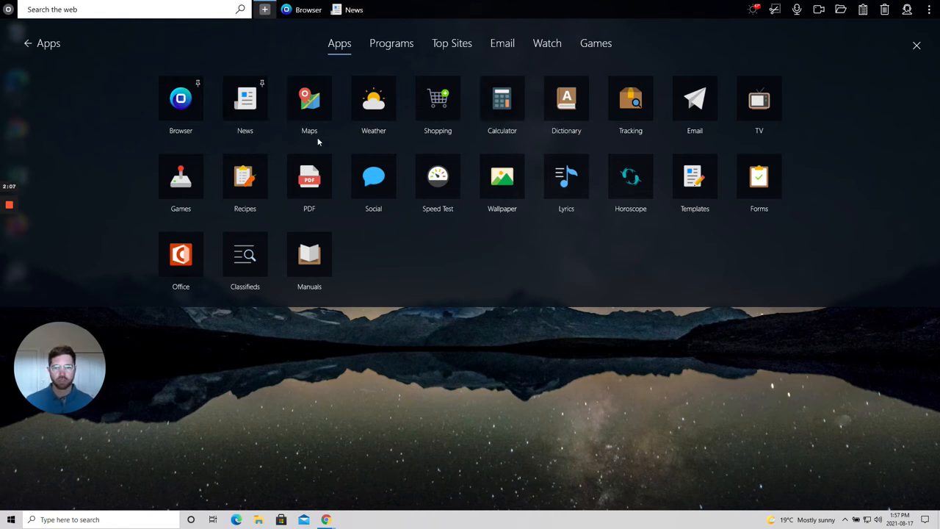
{"action": "left_click", "coordinate": [373, 99]}
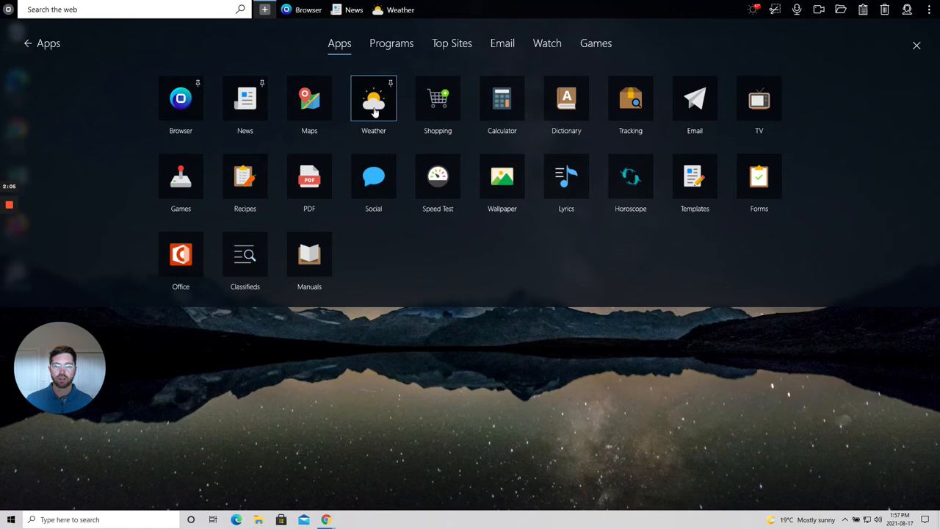
{"action": "mouse_move", "coordinate": [502, 177]}
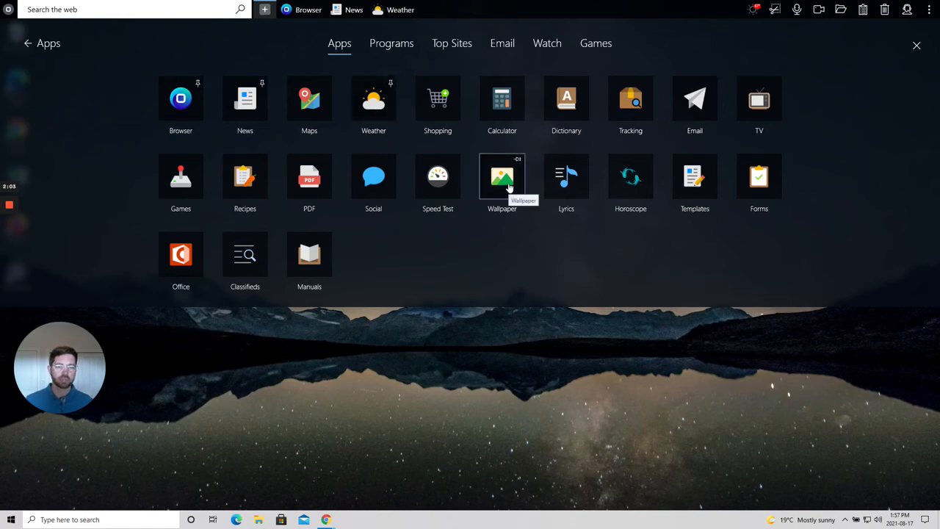
{"action": "left_click", "coordinate": [503, 177]}
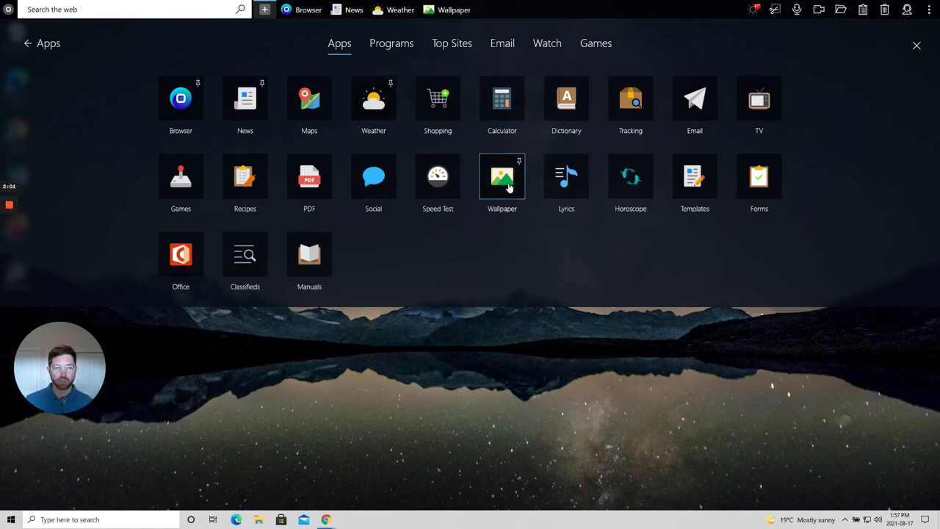
{"action": "left_click", "coordinate": [917, 45]}
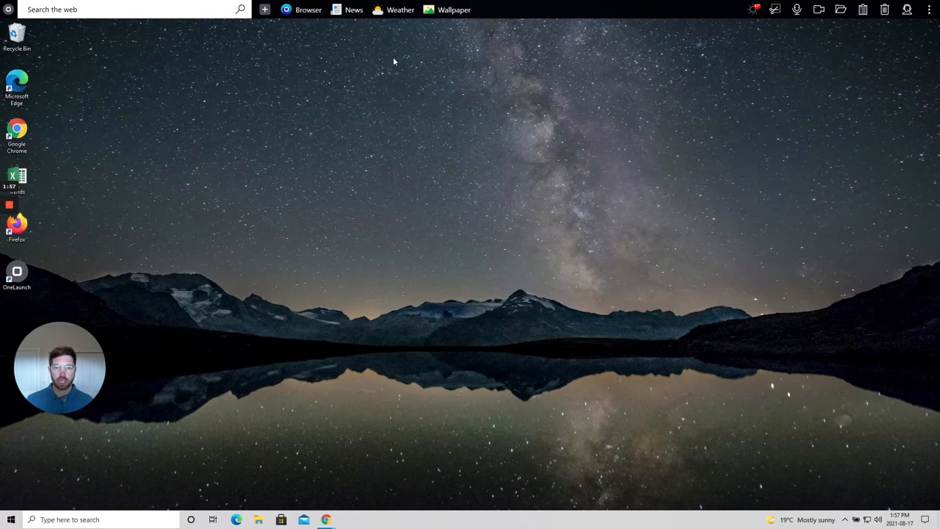
Apply the palm-tree sunset thumbnail from the Wallpaper app as the desktop background.
{"action": "left_click", "coordinate": [353, 9]}
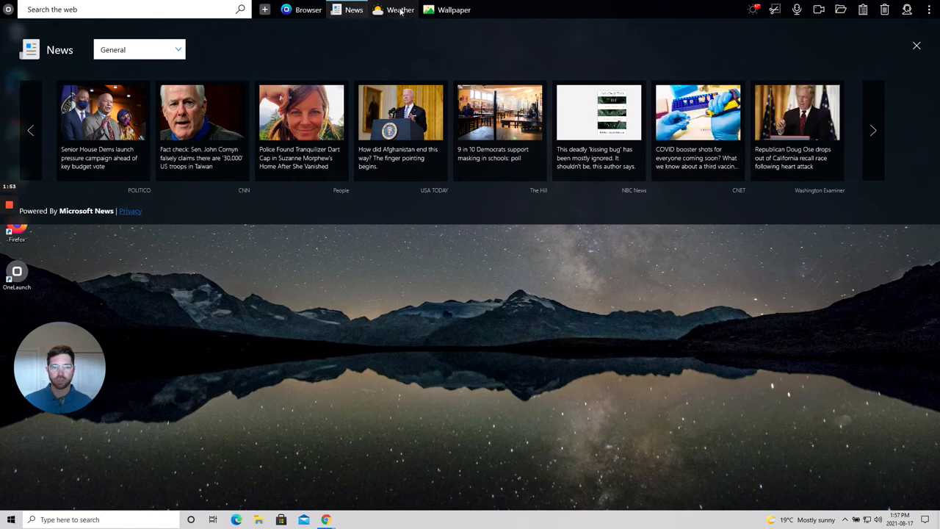
{"action": "left_click", "coordinate": [453, 9]}
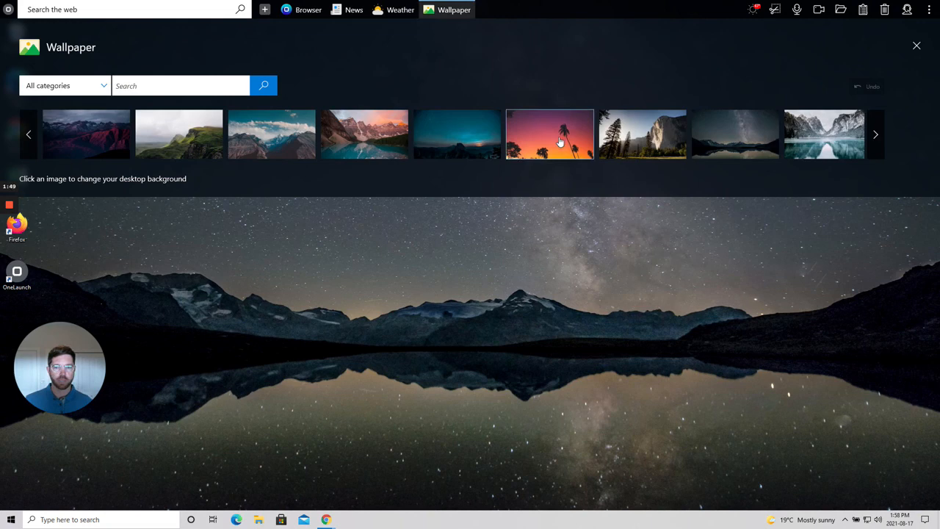
{"action": "left_click", "coordinate": [550, 135]}
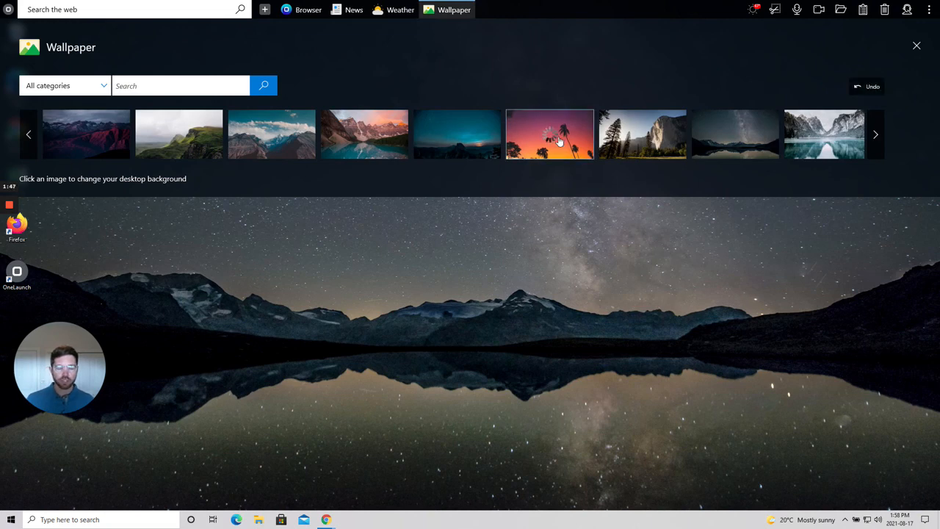
{"action": "left_click", "coordinate": [550, 134]}
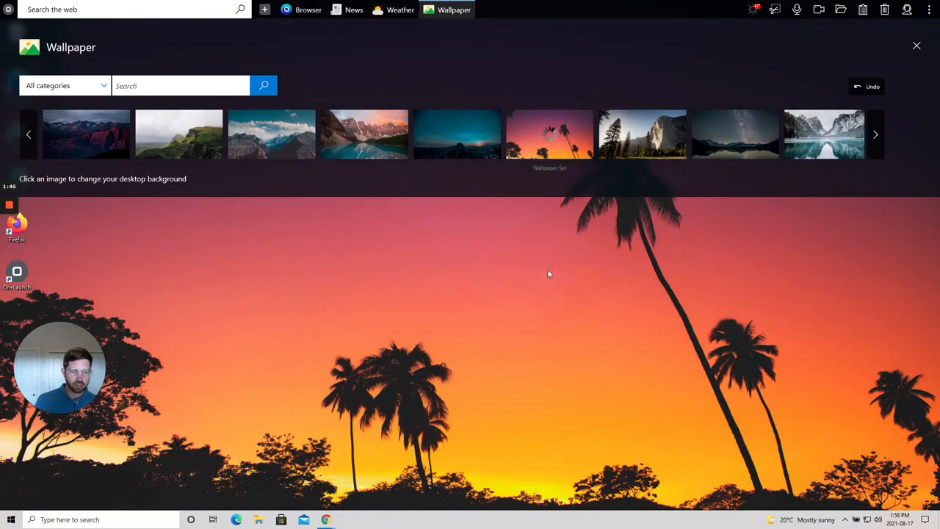
Close the Wallpaper panel, leaving the palm-tree sunset desktop visible.
{"action": "left_click", "coordinate": [917, 45]}
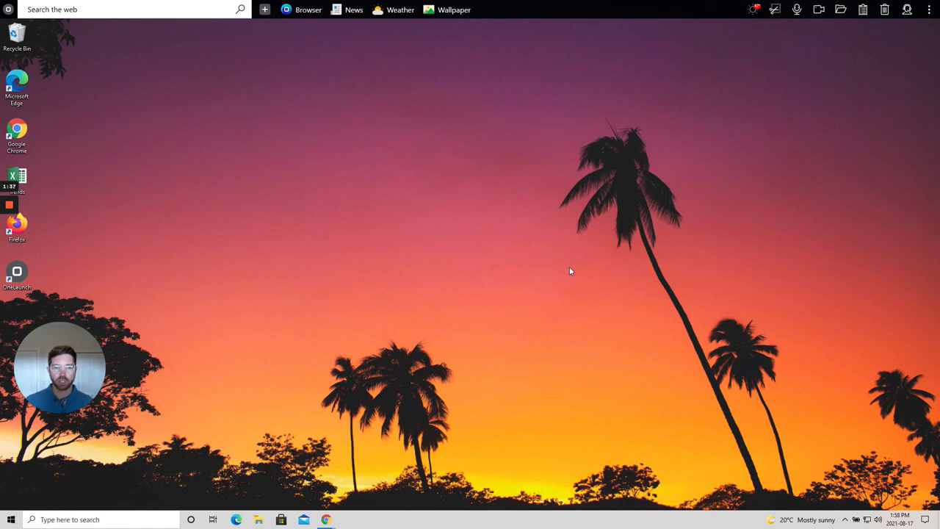
{"action": "mouse_move", "coordinate": [328, 217]}
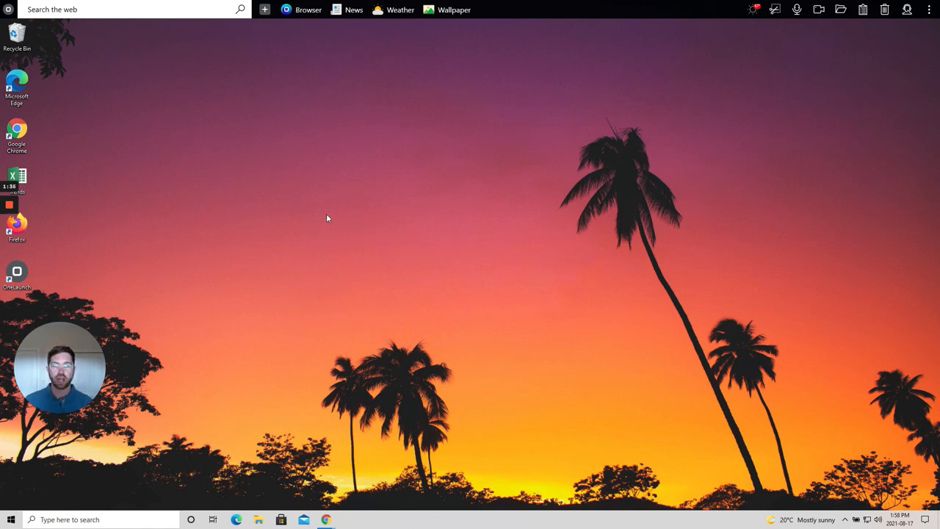